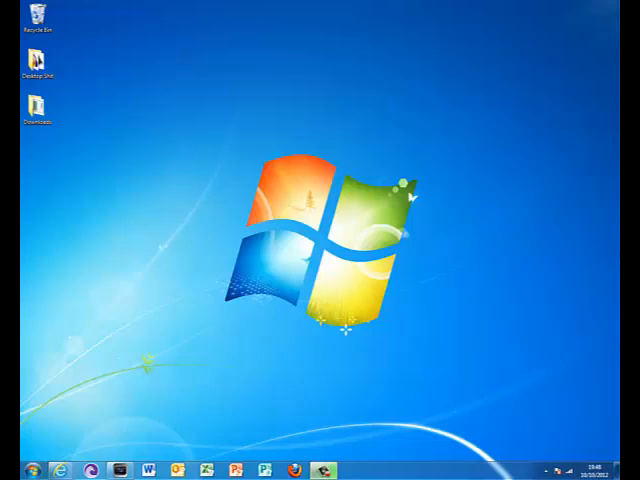
{"action": "mouse_move", "coordinate": [184, 115]}
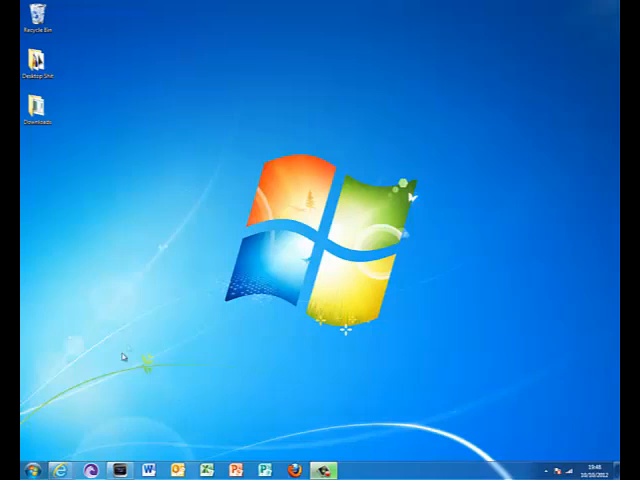
Start a new Notepad note with lines echo off, command, echo on, and begin saving it.
{"action": "left_click", "coordinate": [12, 465]}
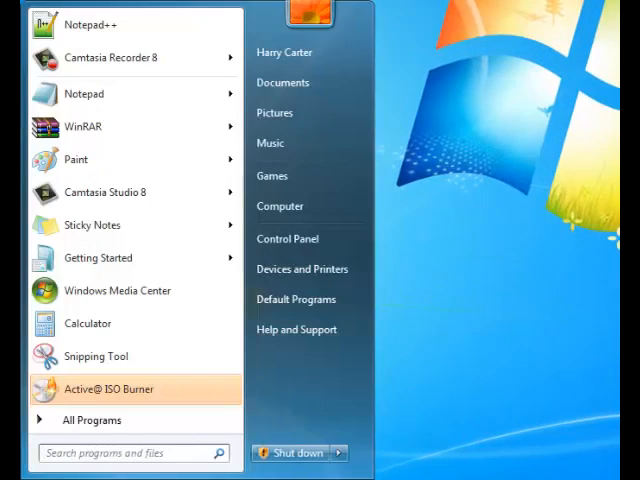
{"action": "type", "text": "cmd"}
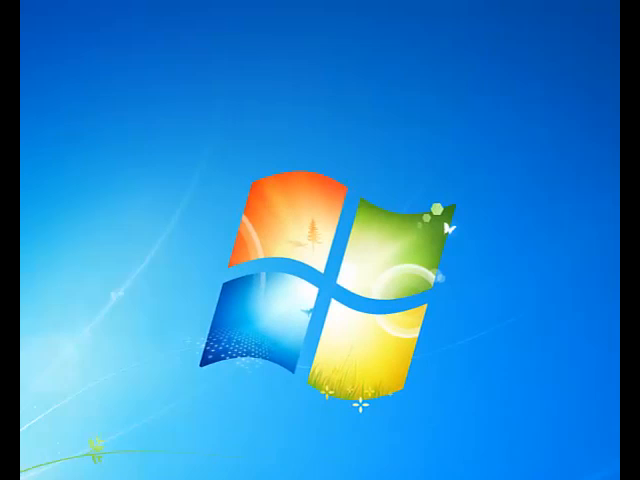
{"action": "left_click", "coordinate": [5, 479]}
{"action": "type", "text": "echo off"}
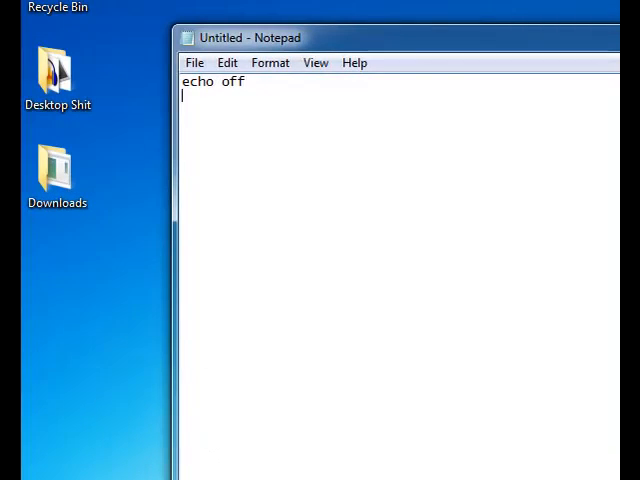
{"action": "type", "text": "command"}
{"action": "type", "text": "echo on"}
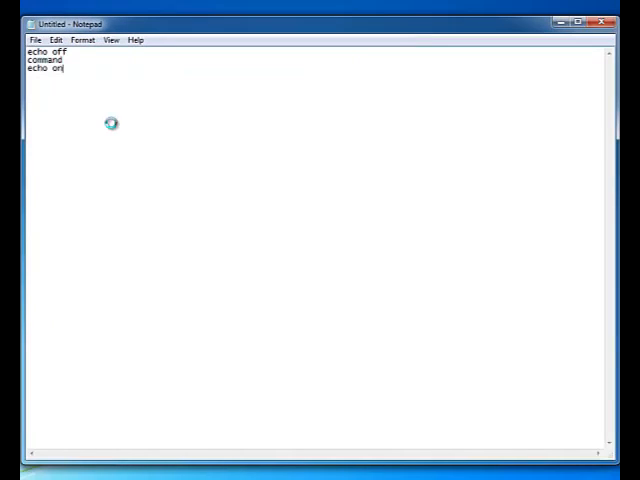
{"action": "key", "text": "Ctrl+s"}
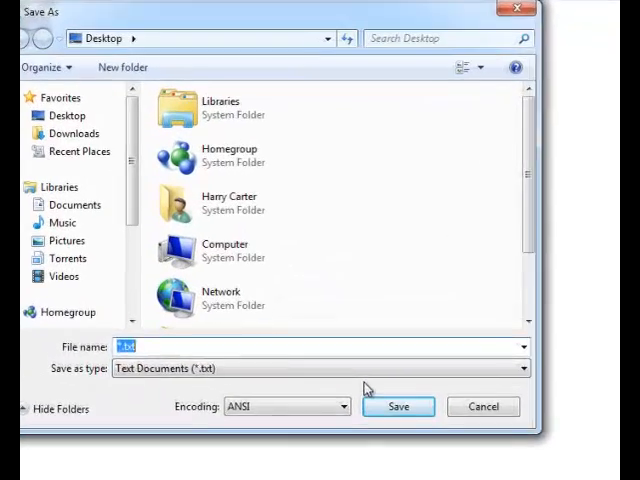
Save the note to the Desktop as cmdopen.bat.
{"action": "type", "text": "commandpr"}
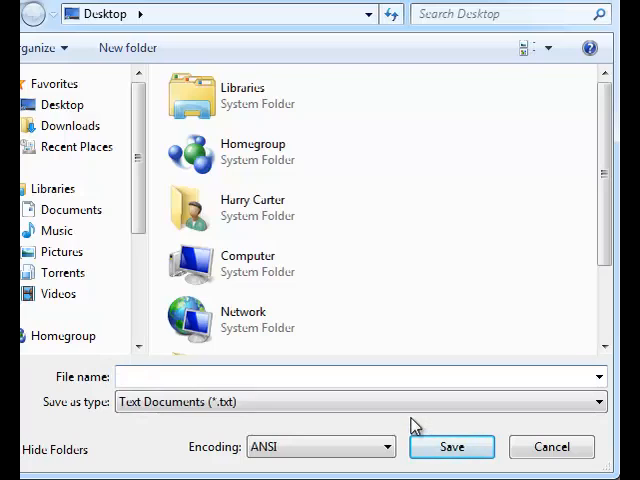
{"action": "type", "text": "cmdopen.bat"}
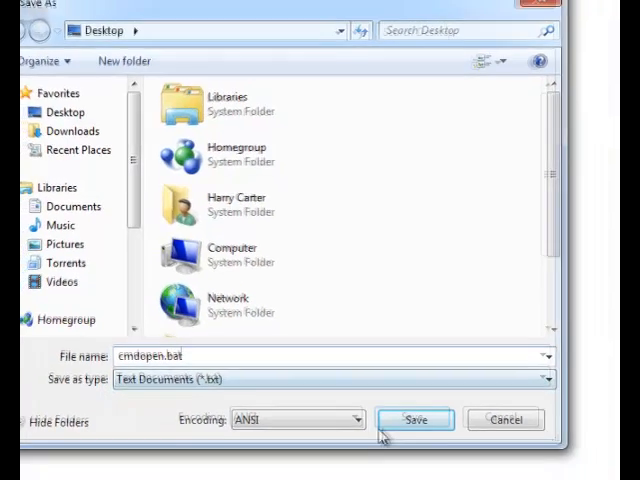
{"action": "left_click", "coordinate": [416, 419]}
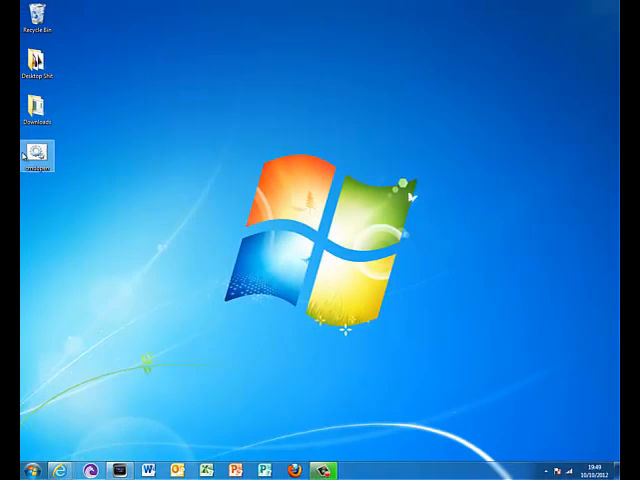
Run cmdopen.bat from the desktop to open a Command Prompt.
{"action": "double_click", "coordinate": [38, 155]}
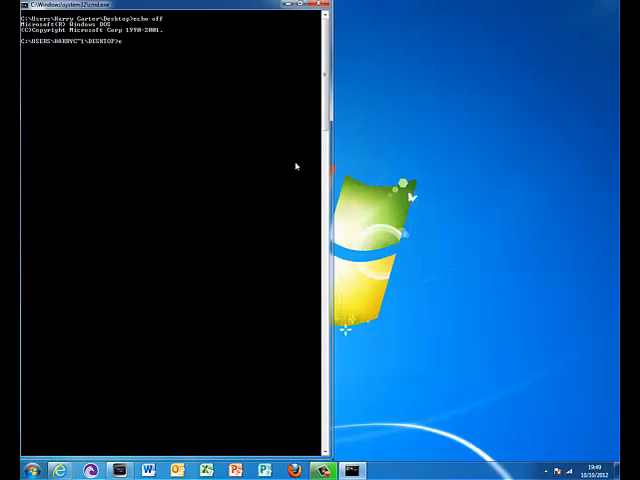
Enter echo off, then run shutdown -i at the prompt.
{"action": "type", "text": "echo off"}
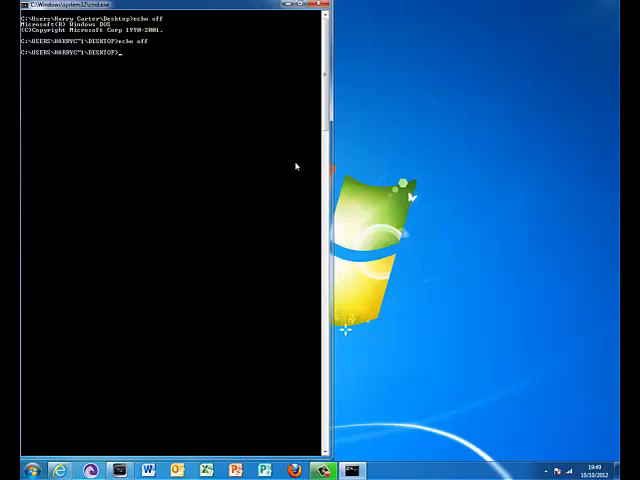
{"action": "type", "text": "shutdown"}
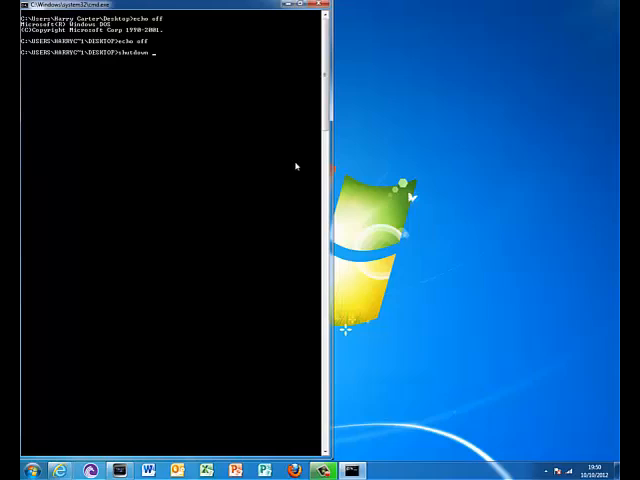
{"action": "type", "text": "-i"}
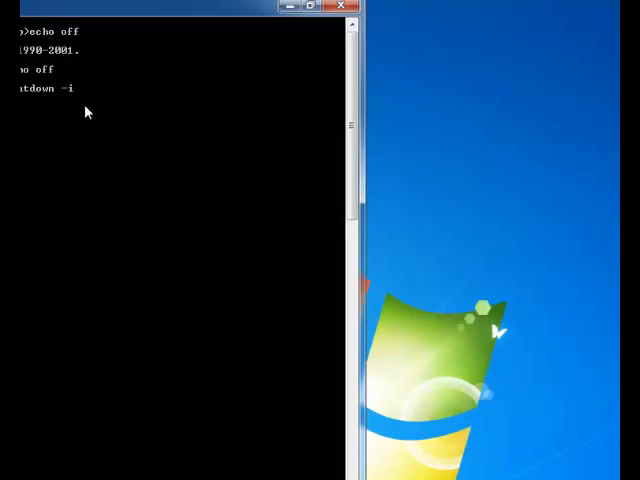
{"action": "key", "text": "Return"}
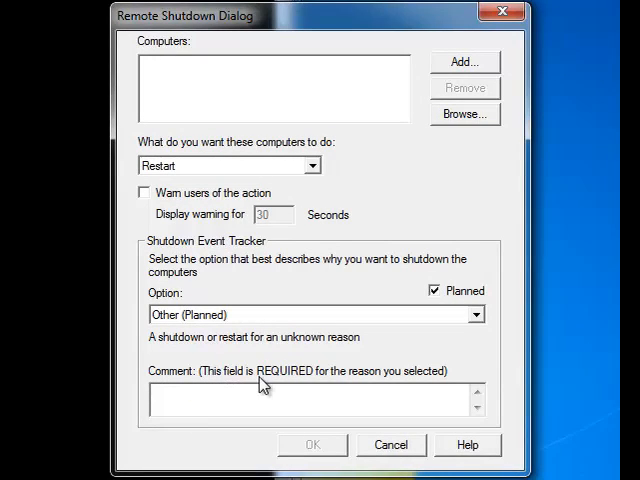
Enter the comment 'hhahahahha unlucky!', try browsing for computers, and dismiss the Active Directory error.
{"action": "type", "text": "hhahahahha uni"}
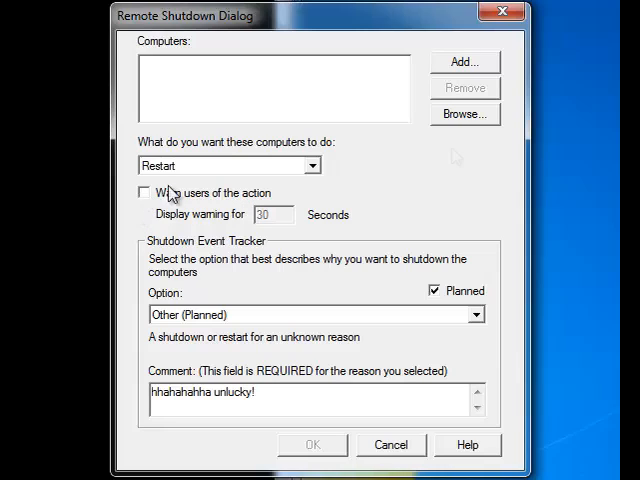
{"action": "mouse_move", "coordinate": [490, 120]}
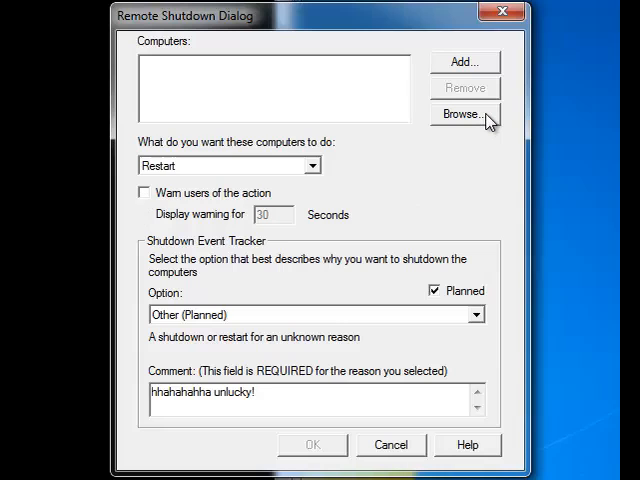
{"action": "mouse_move", "coordinate": [488, 154]}
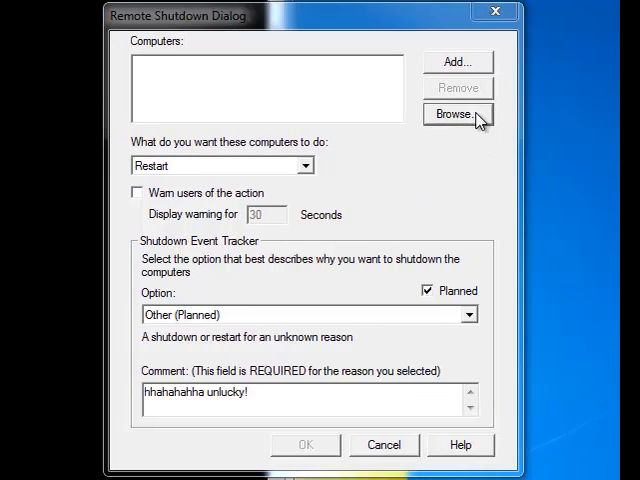
{"action": "left_click", "coordinate": [458, 110]}
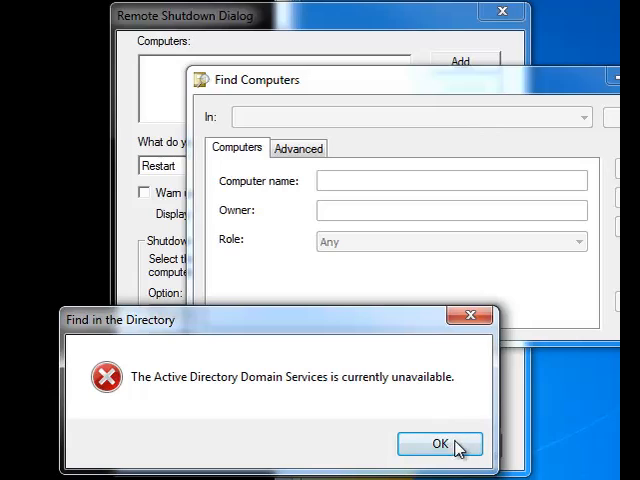
{"action": "left_click", "coordinate": [435, 444]}
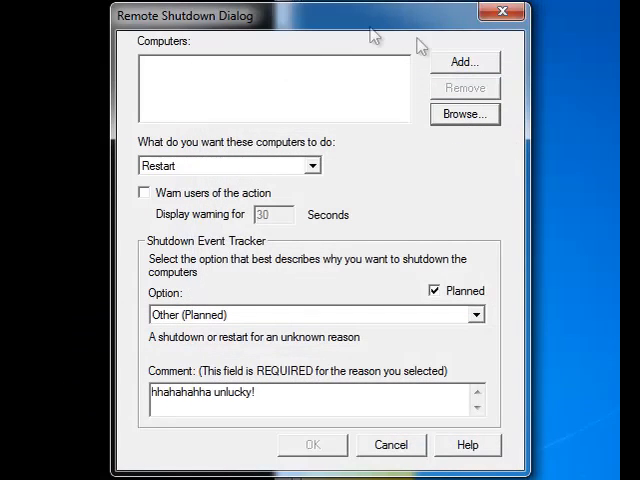
{"action": "mouse_move", "coordinate": [320, 217]}
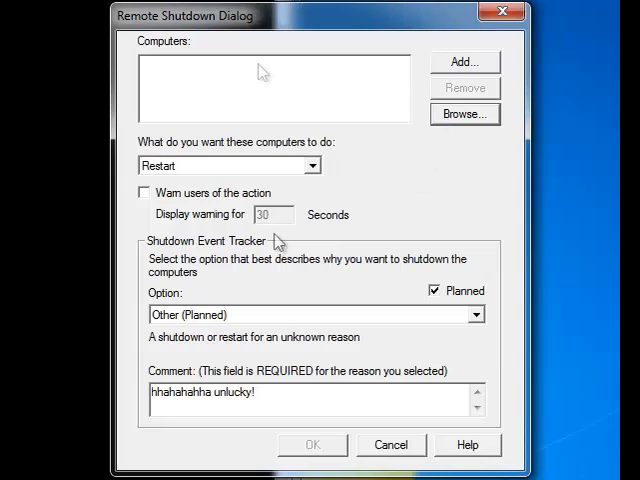
{"action": "mouse_move", "coordinate": [322, 189]}
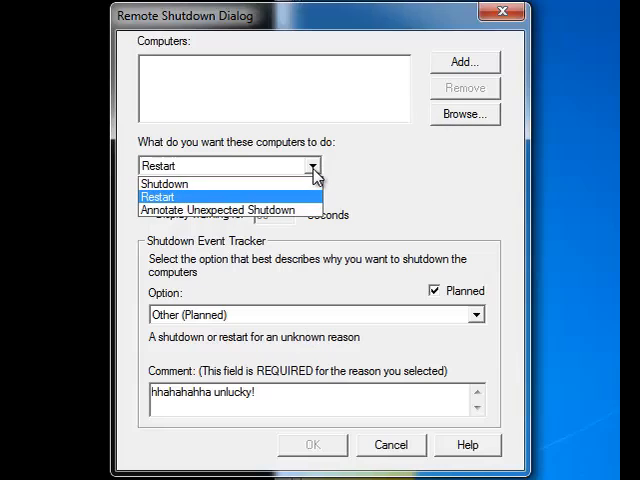
Change the computers' action from Restart to Shutdown.
{"action": "left_click", "coordinate": [165, 183]}
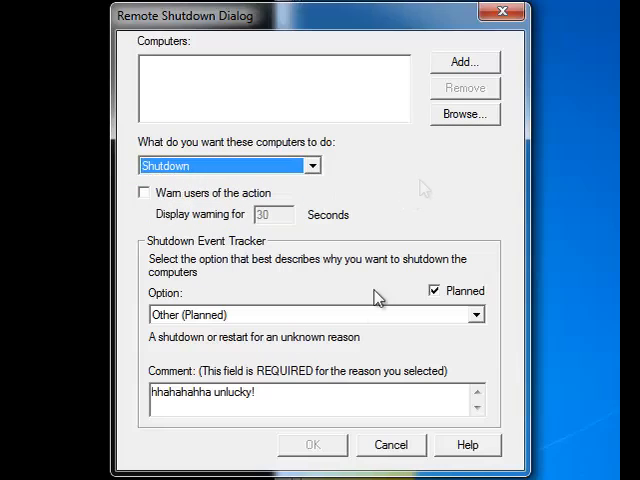